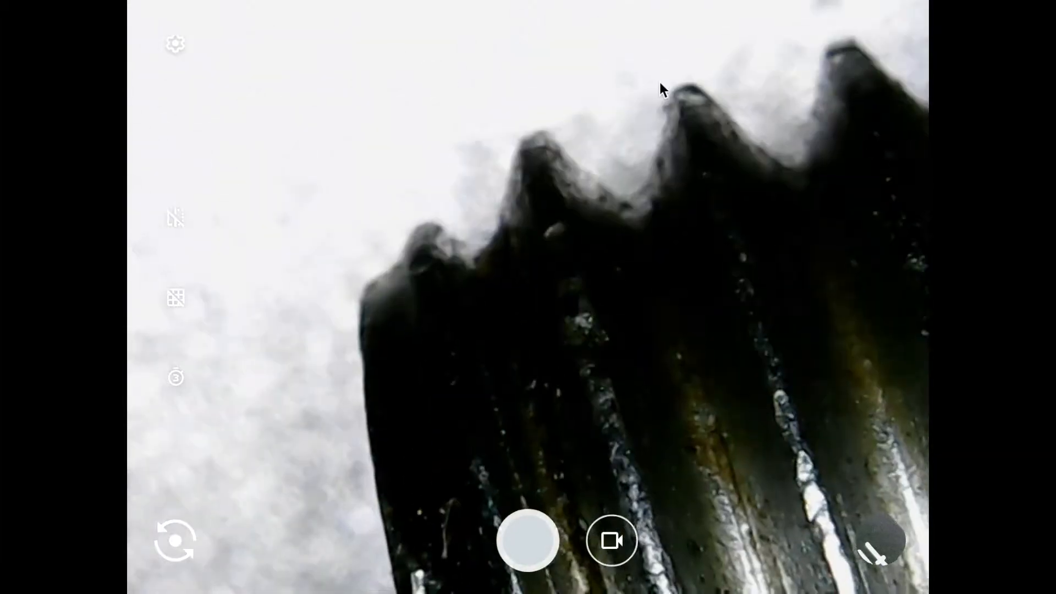
mouse_move(339, 264)
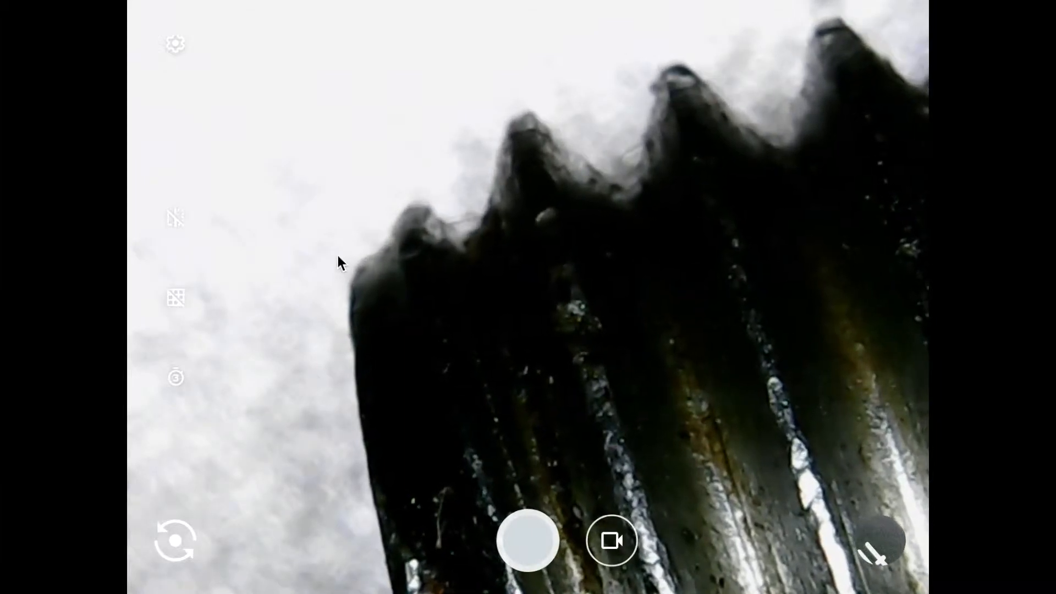